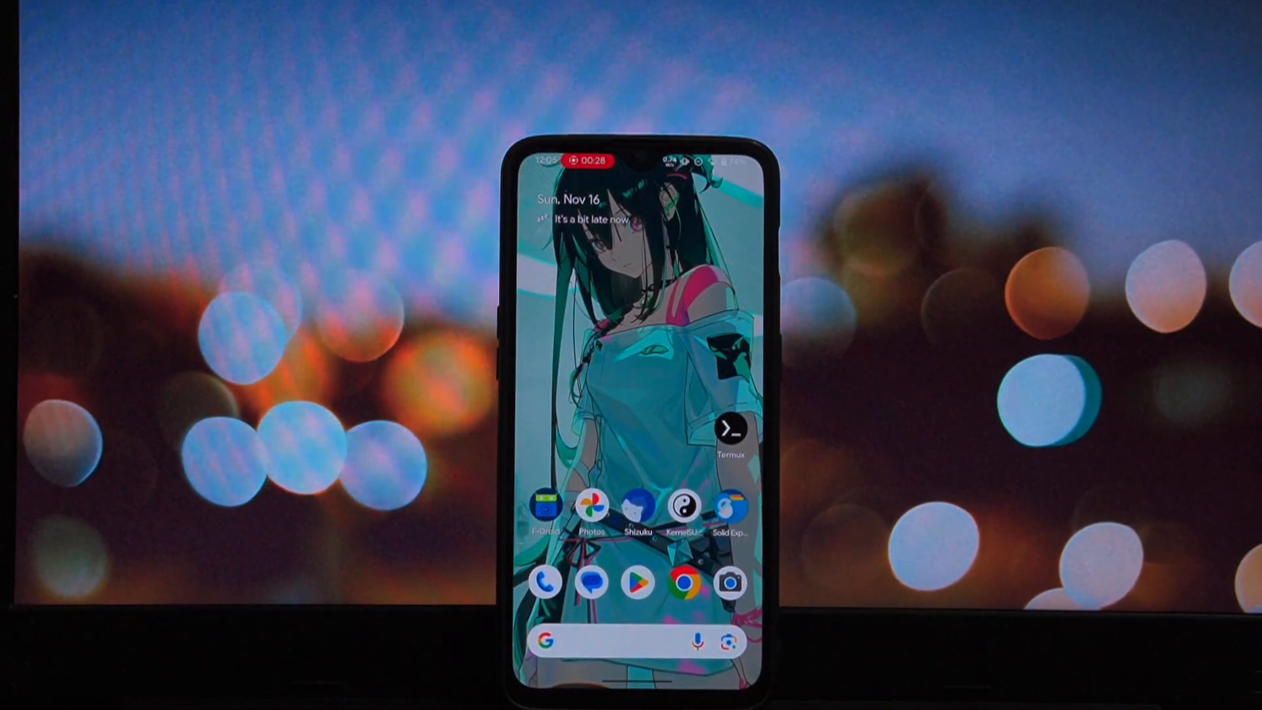
# Launch Termux from the home screen to reach its shell prompt.
pyautogui.click(729, 426)
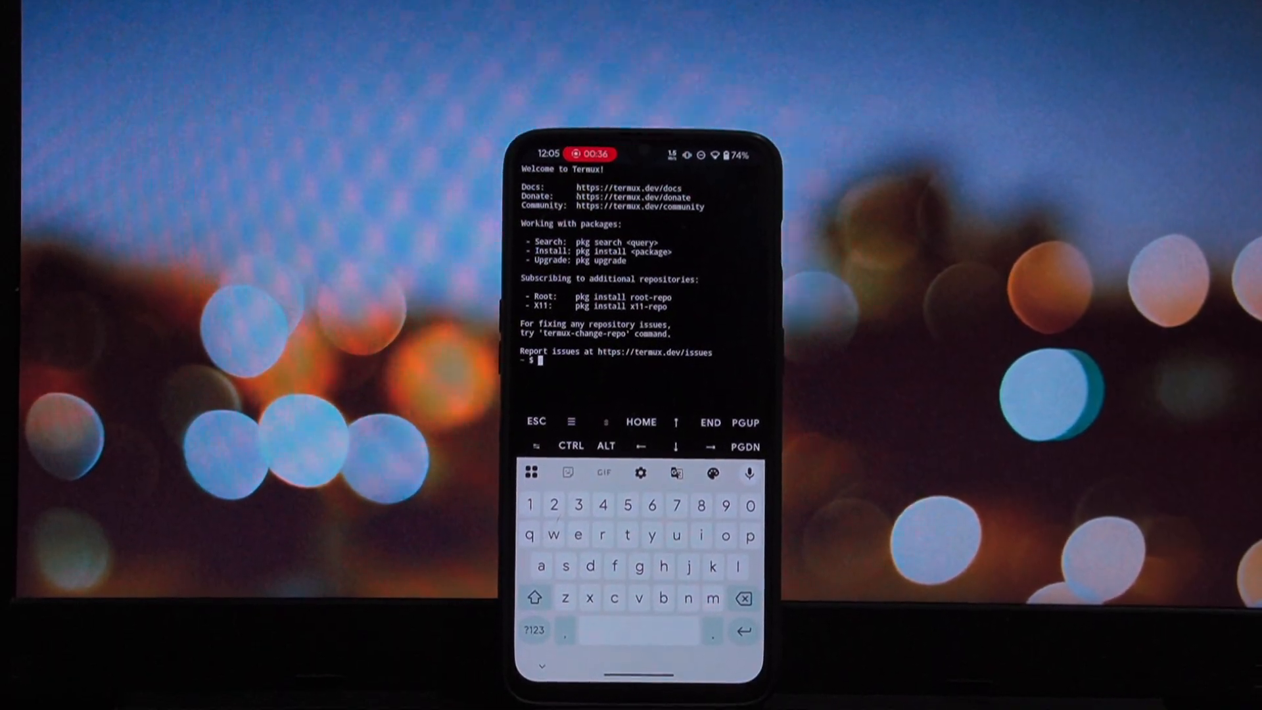
# Run 'pkg install proot-distro' until it asks to confirm the installation.
pyautogui.write('pkg')
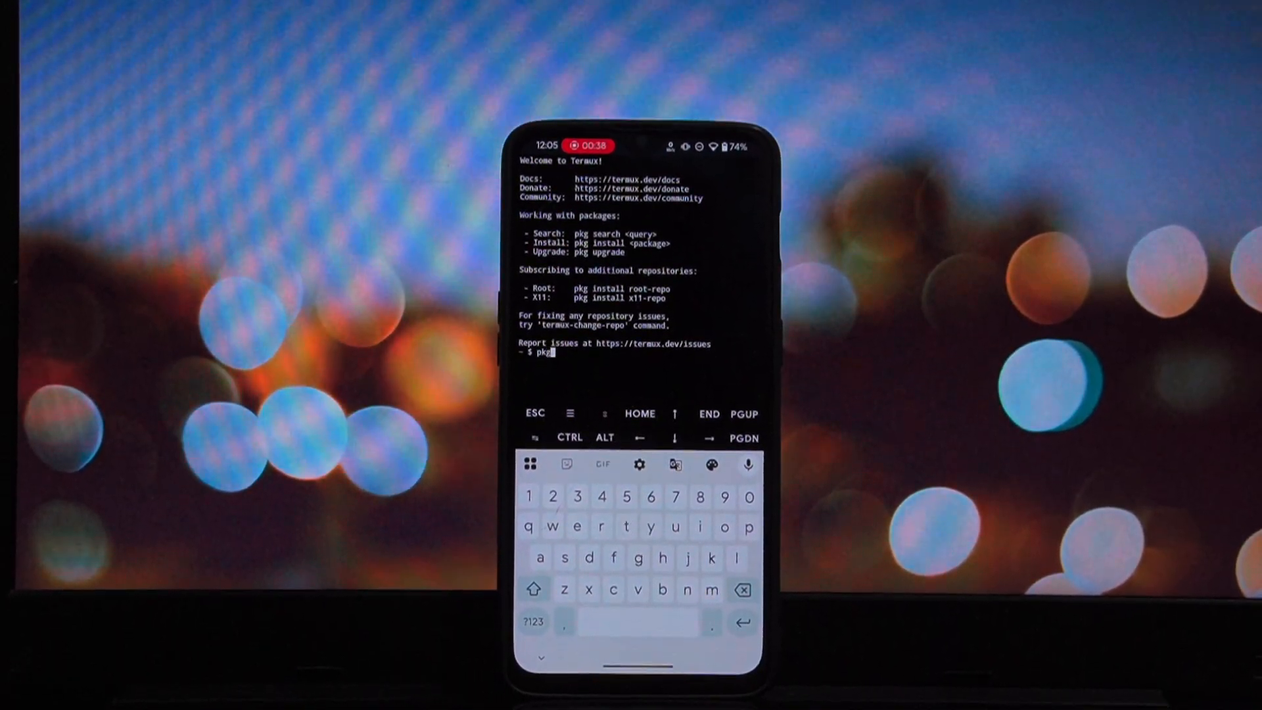
pyautogui.write('install proo')
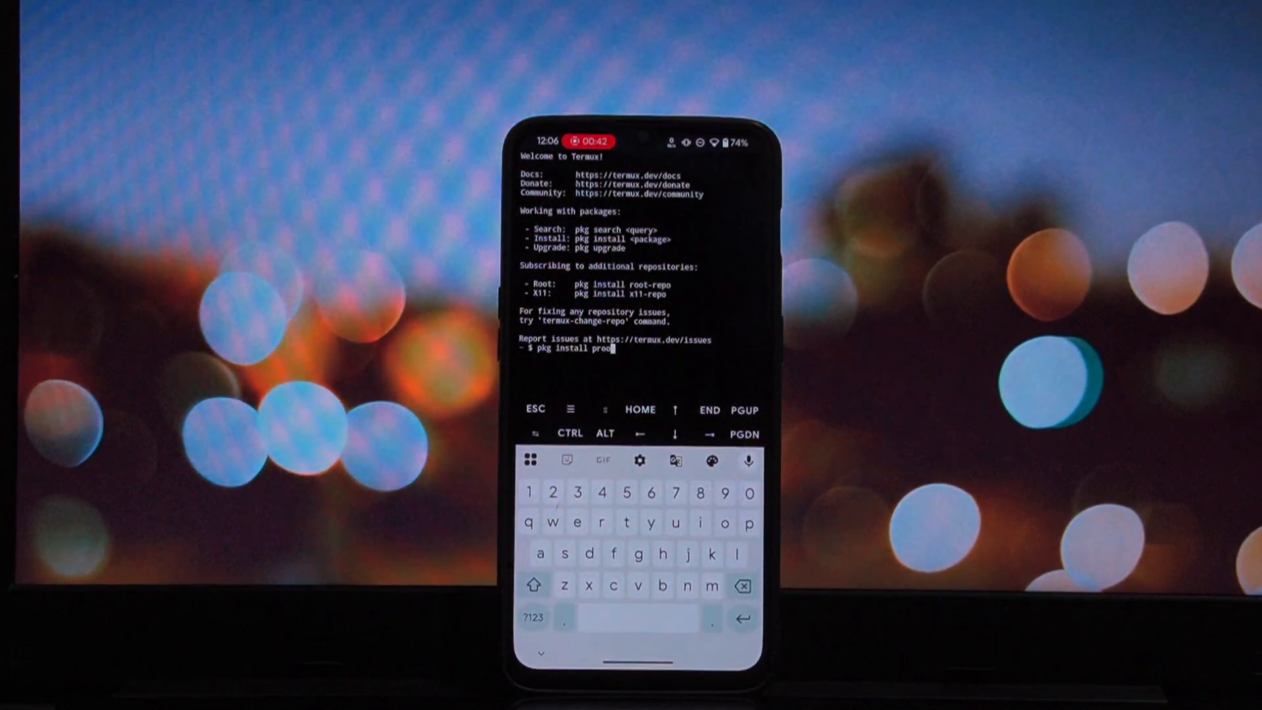
pyautogui.write('t-')
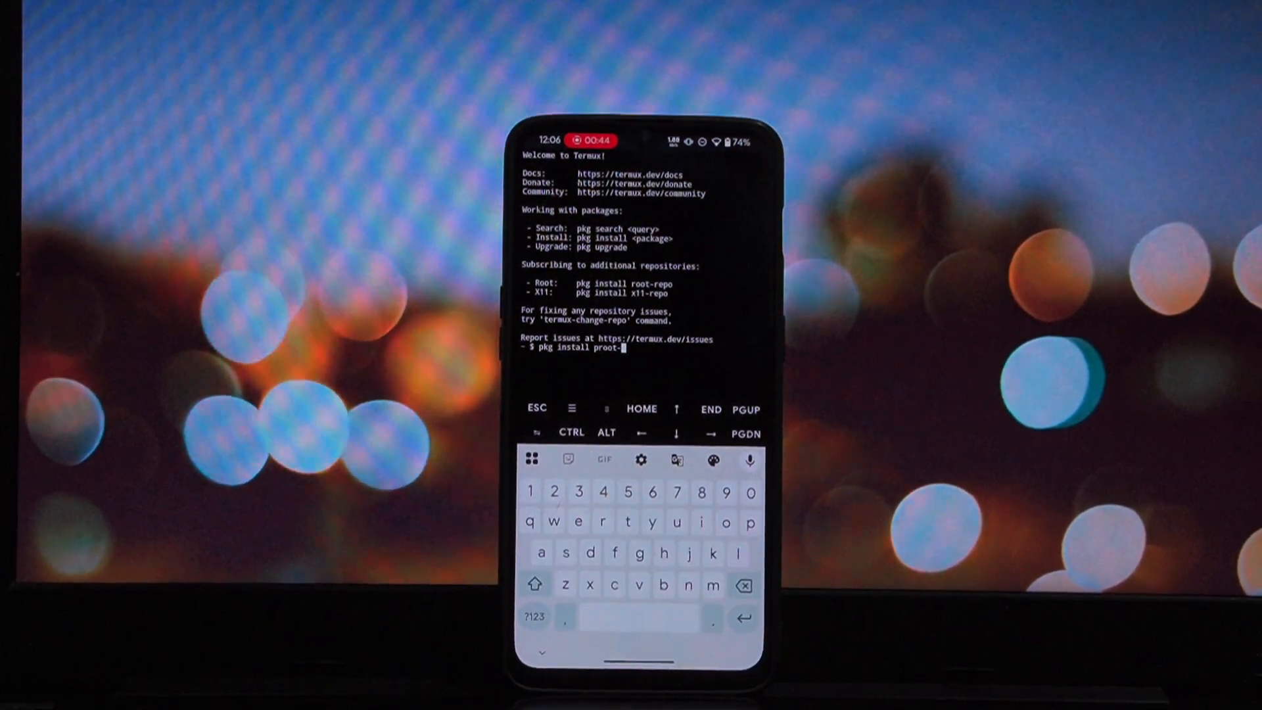
pyautogui.write('dist')
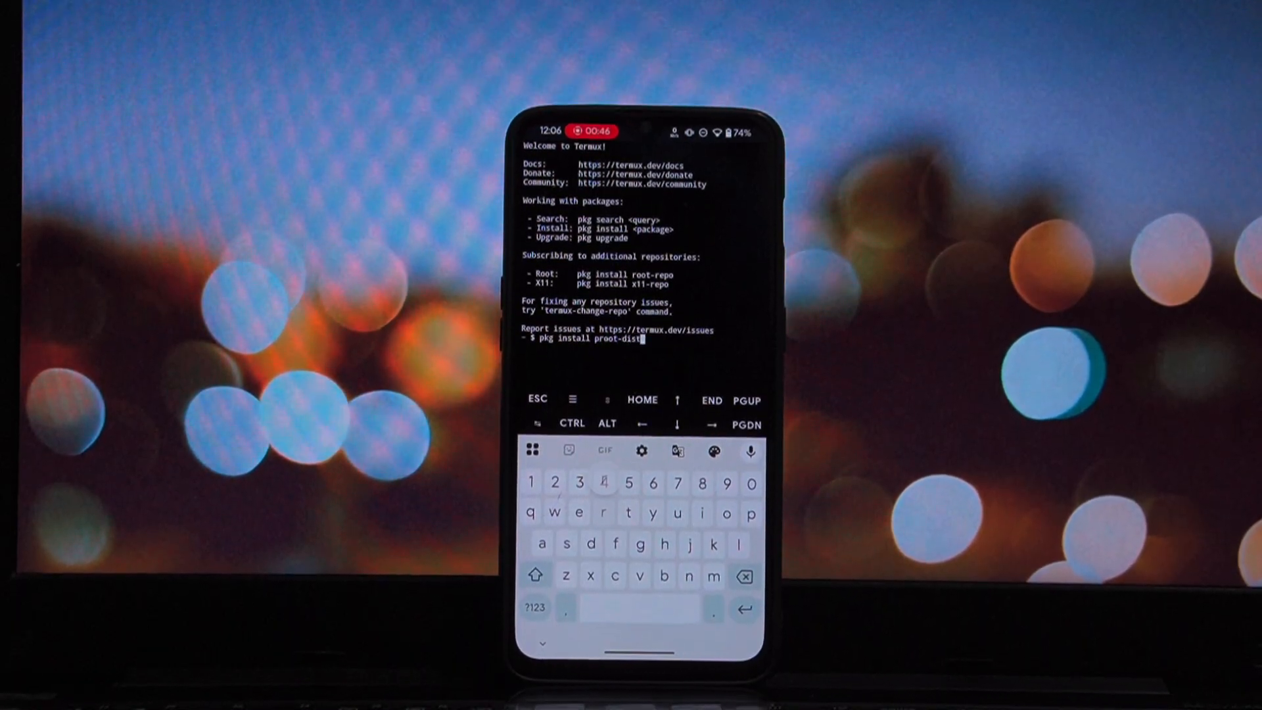
pyautogui.press('Return')
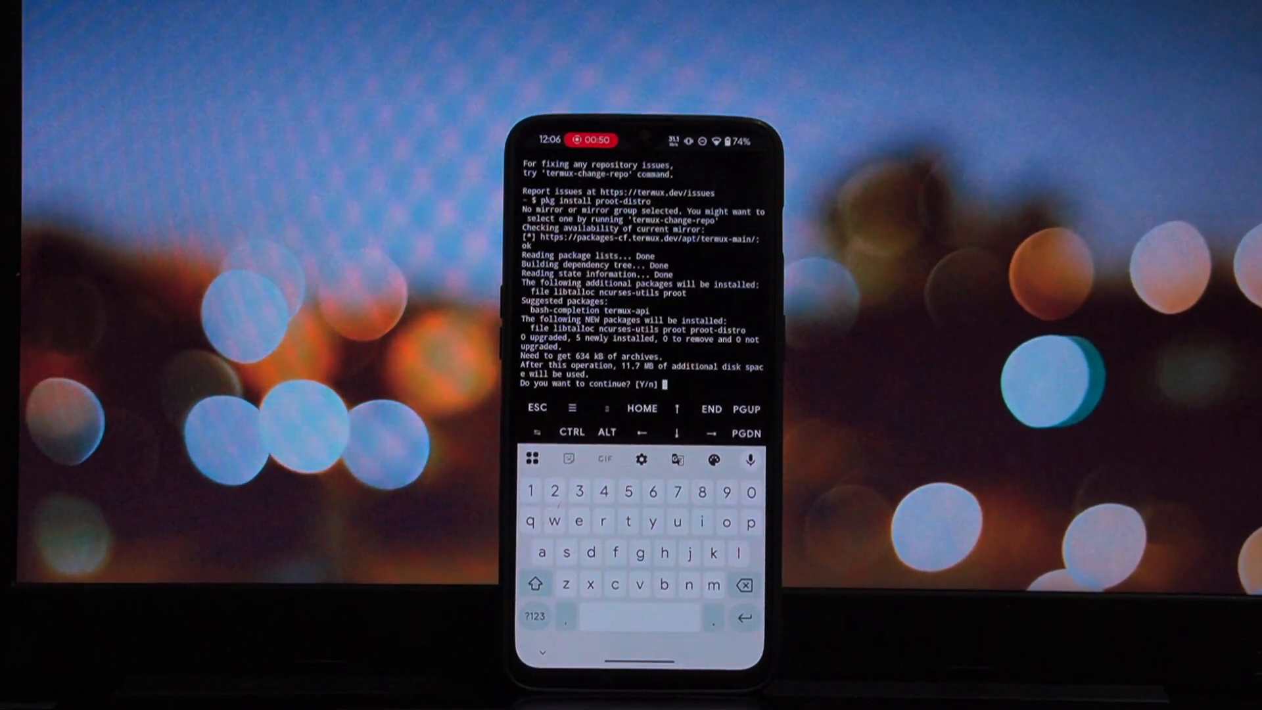
pyautogui.write('y')
pyautogui.write('proot-d')
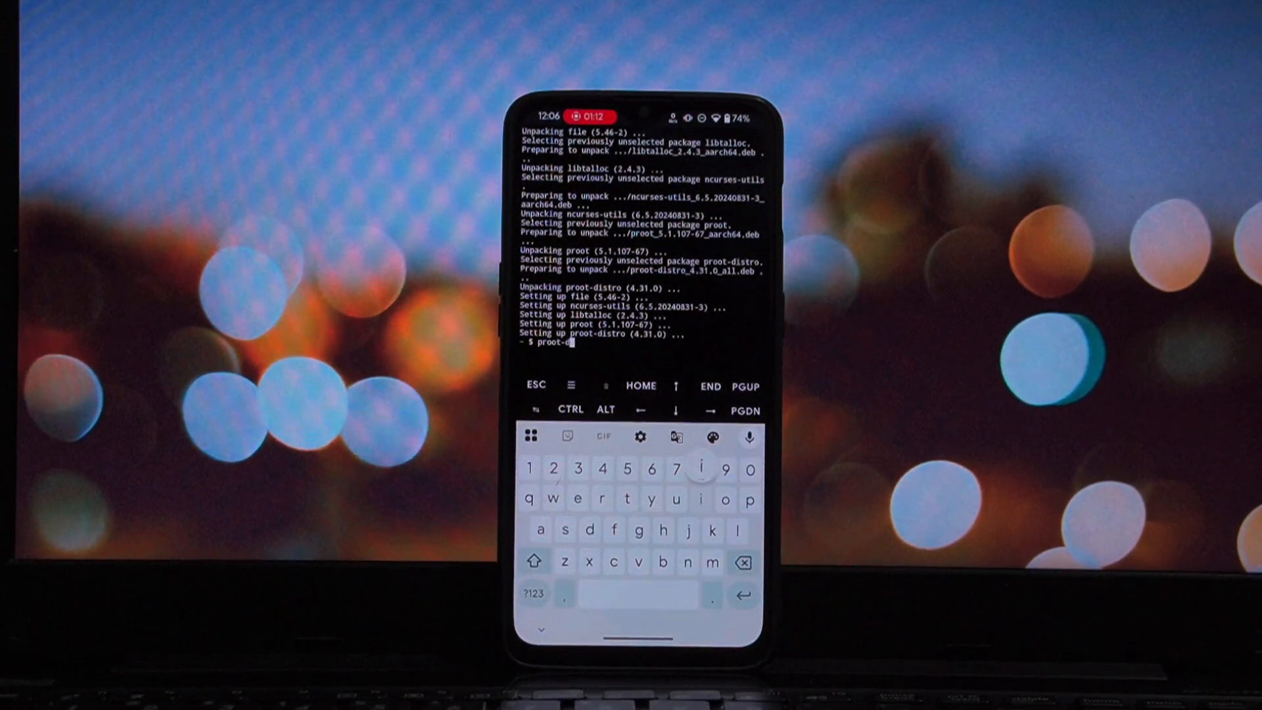
# Run 'proot-distro' alone to list its commands like login, remove, reset, restore.
pyautogui.write('istr')
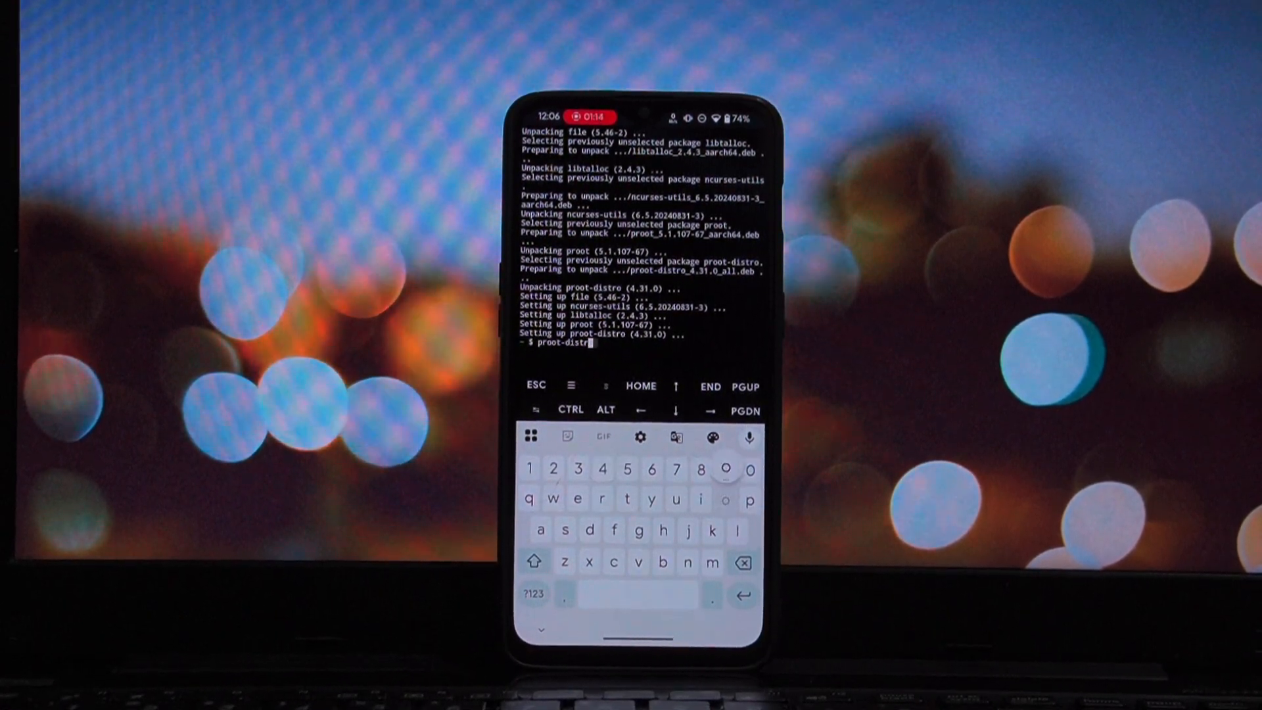
pyautogui.press('Return')
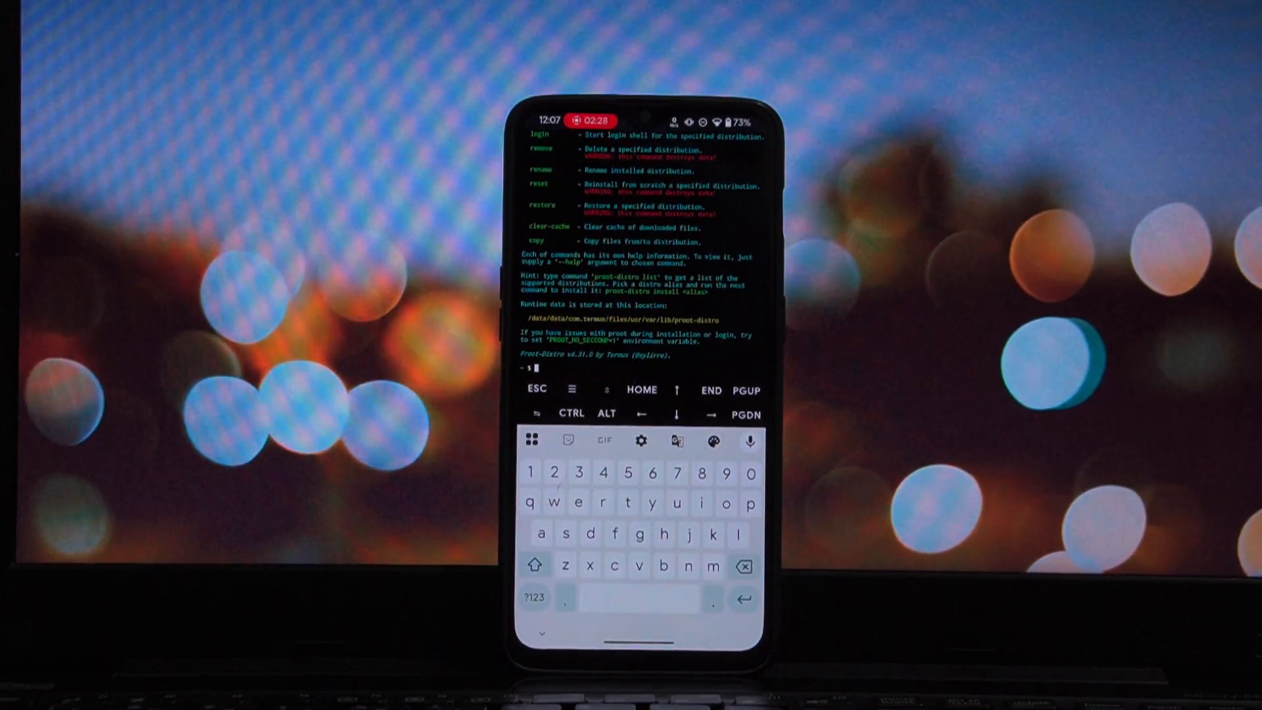
pyautogui.write('proot-')
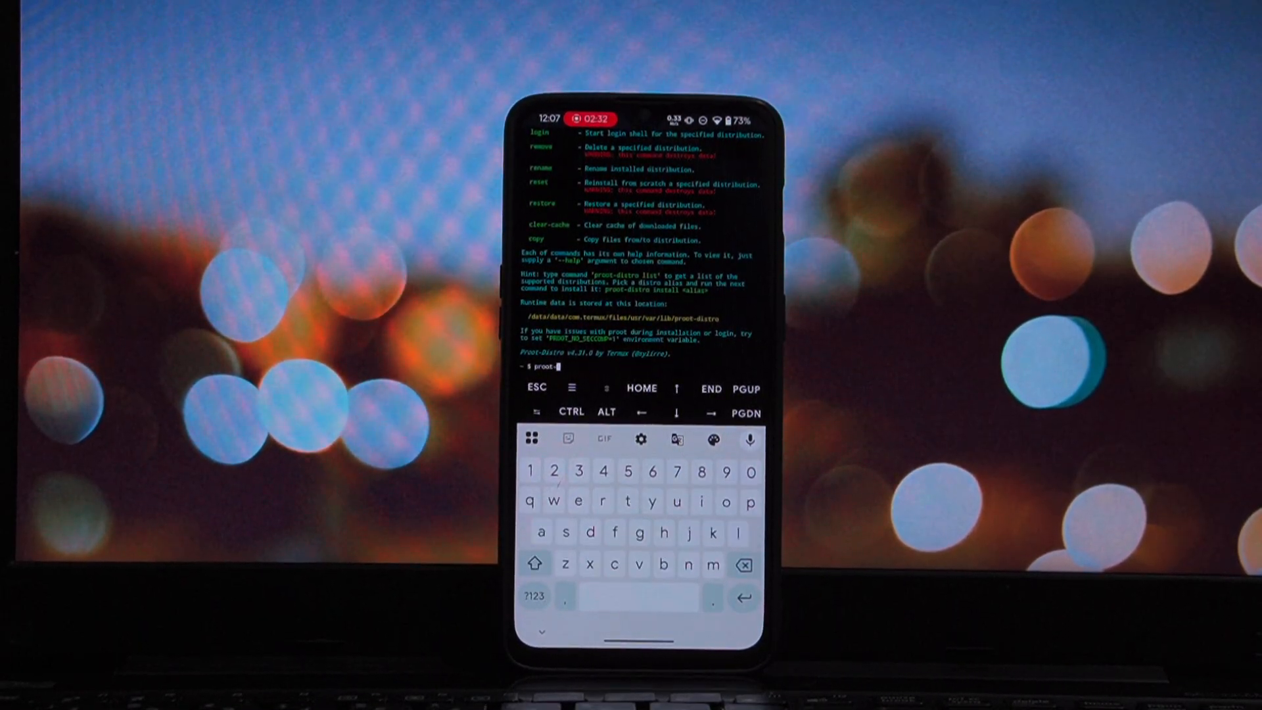
# Run 'proot-distro install fedora' and let the rootfs download and set up until Finished.
pyautogui.write('distr')
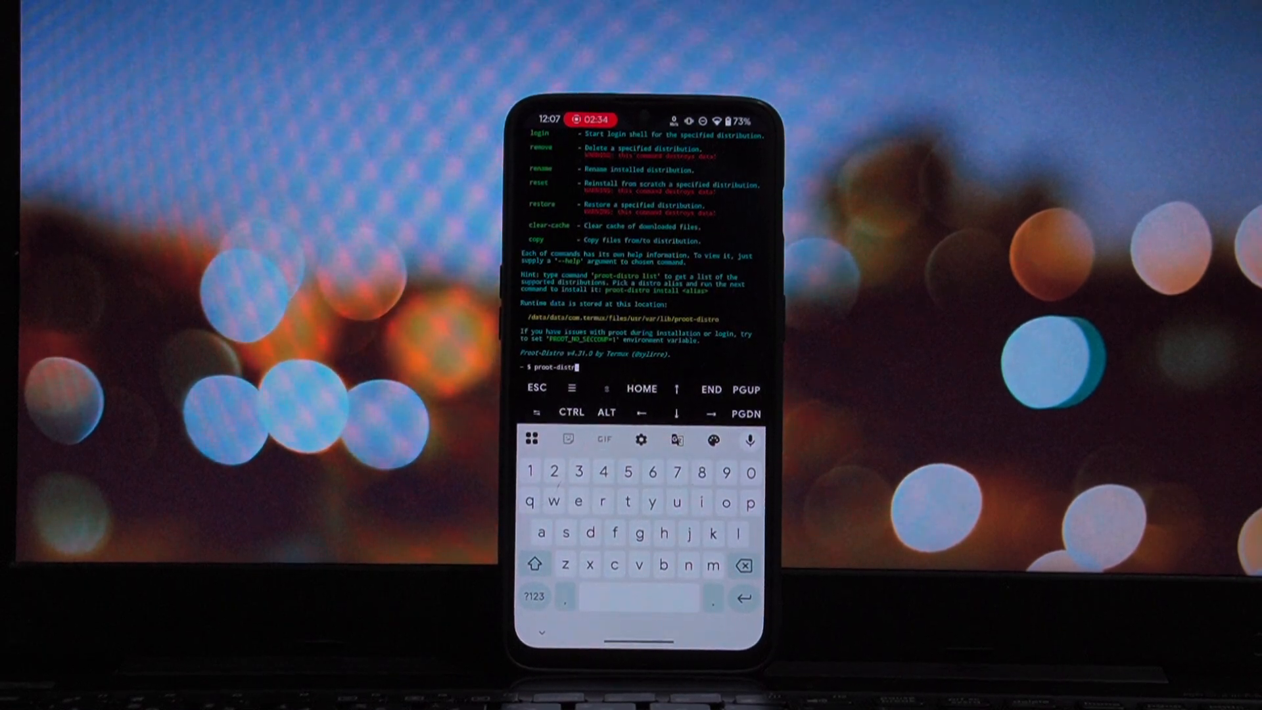
pyautogui.write('in')
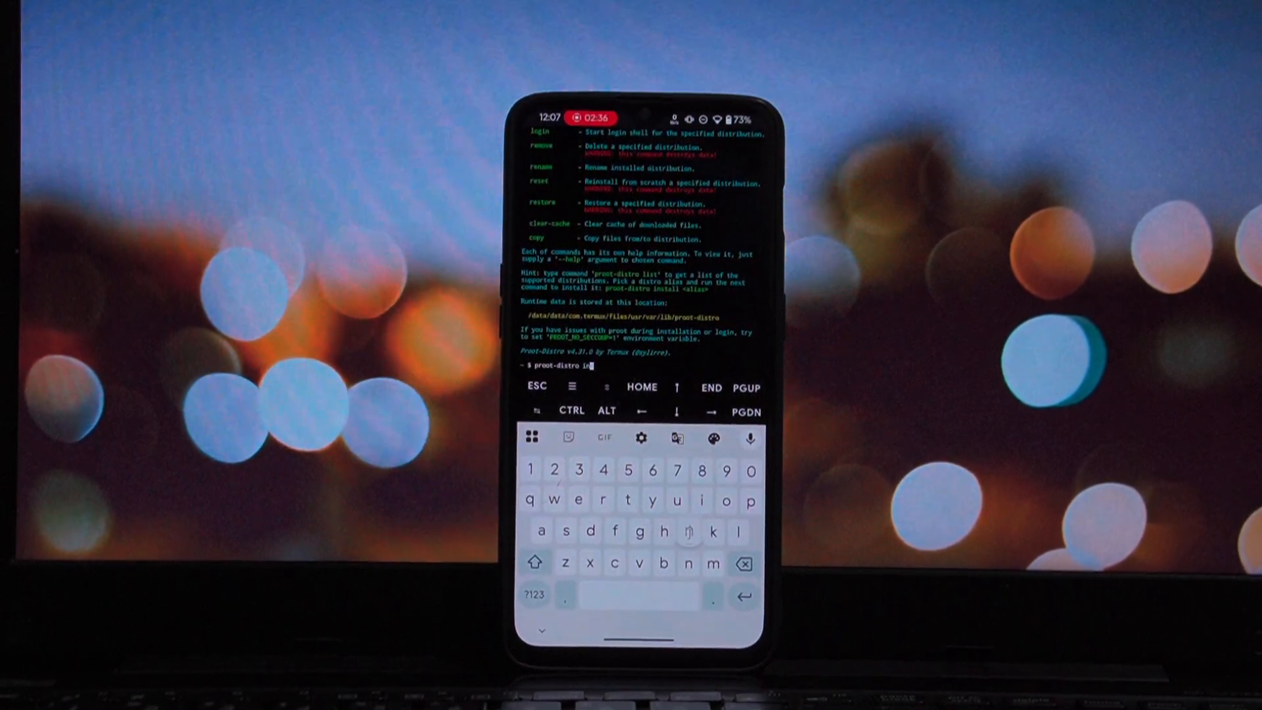
pyautogui.write('stall fedora')
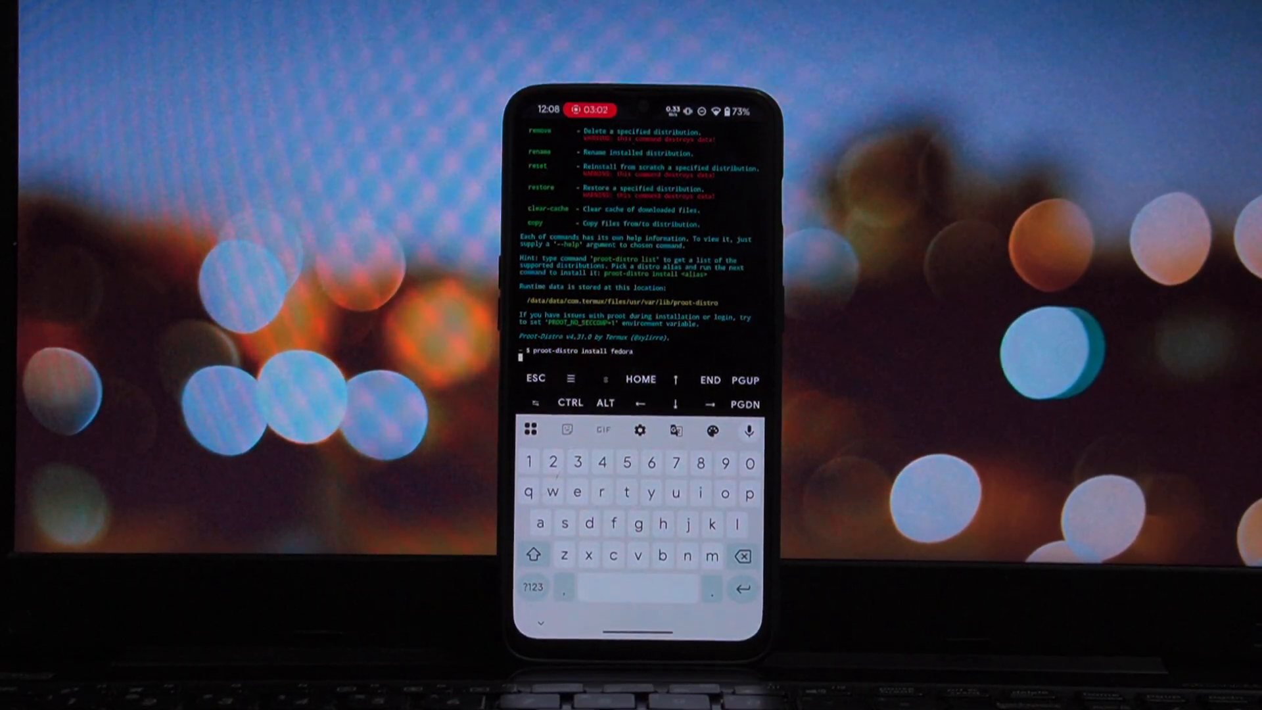
pyautogui.press('Return')
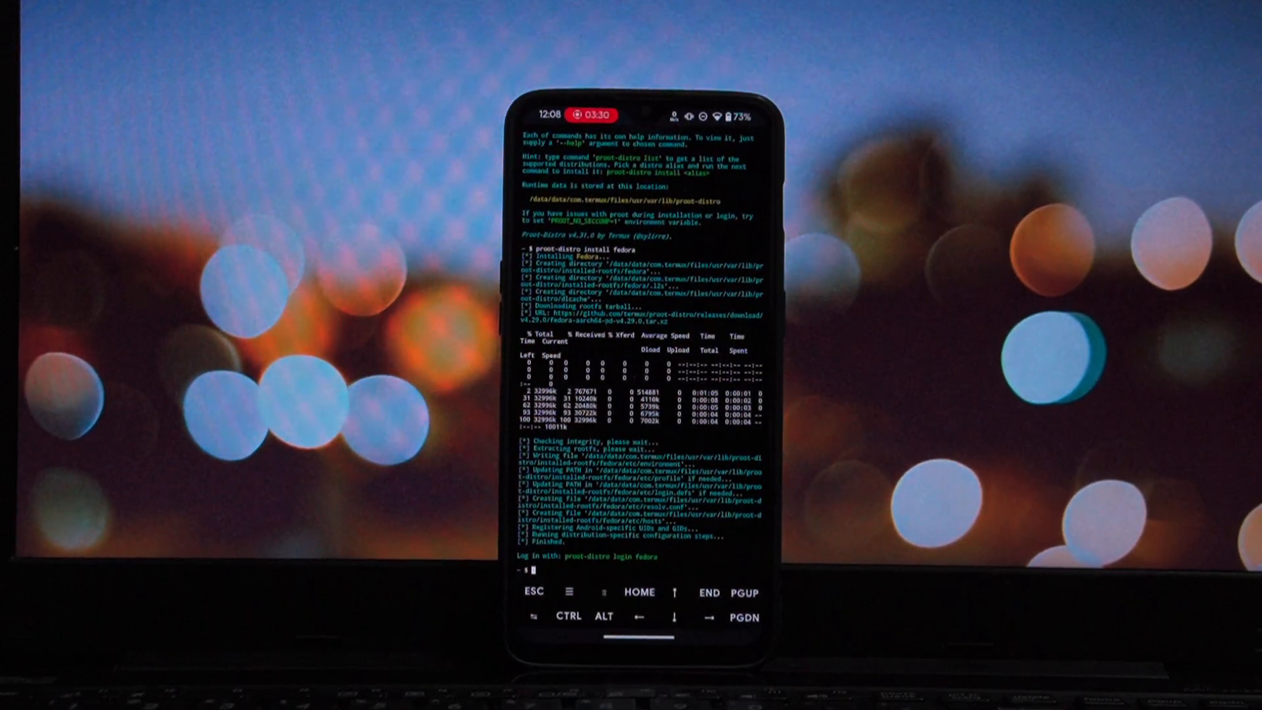
# Run 'proot-distro login fedora' to enter Fedora's root shell.
pyautogui.click(533, 569)
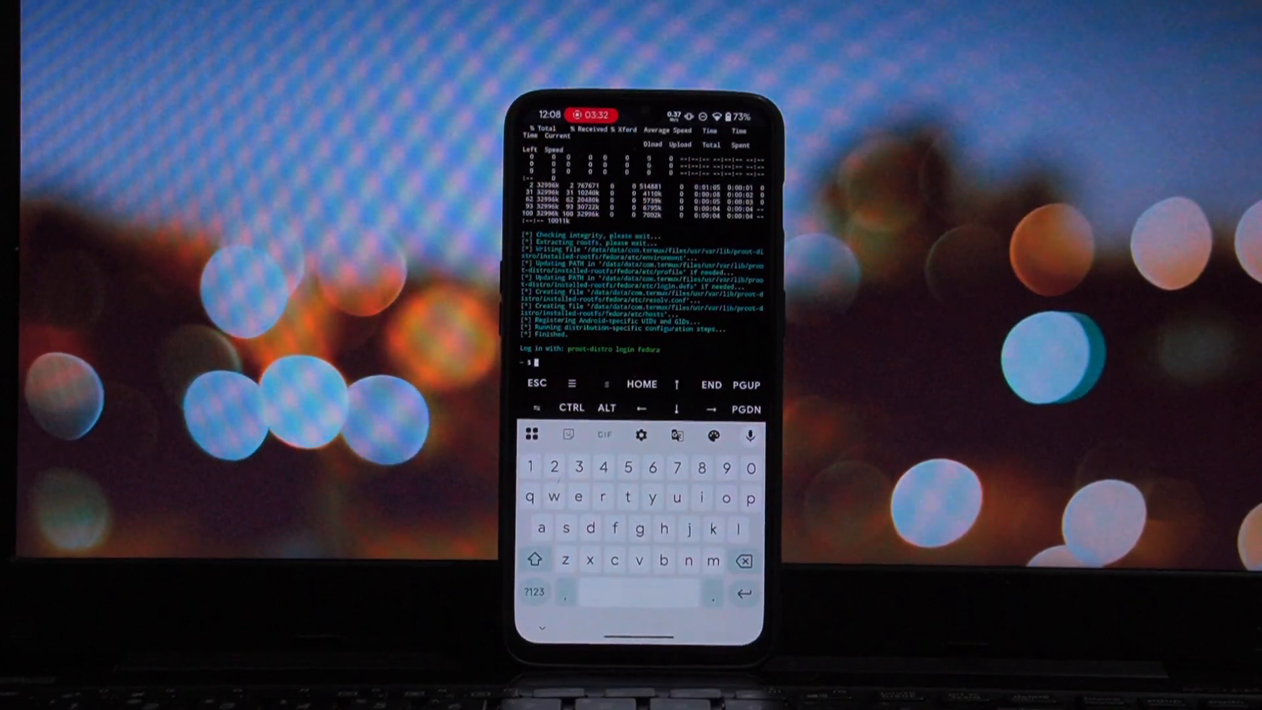
pyautogui.write('proo')
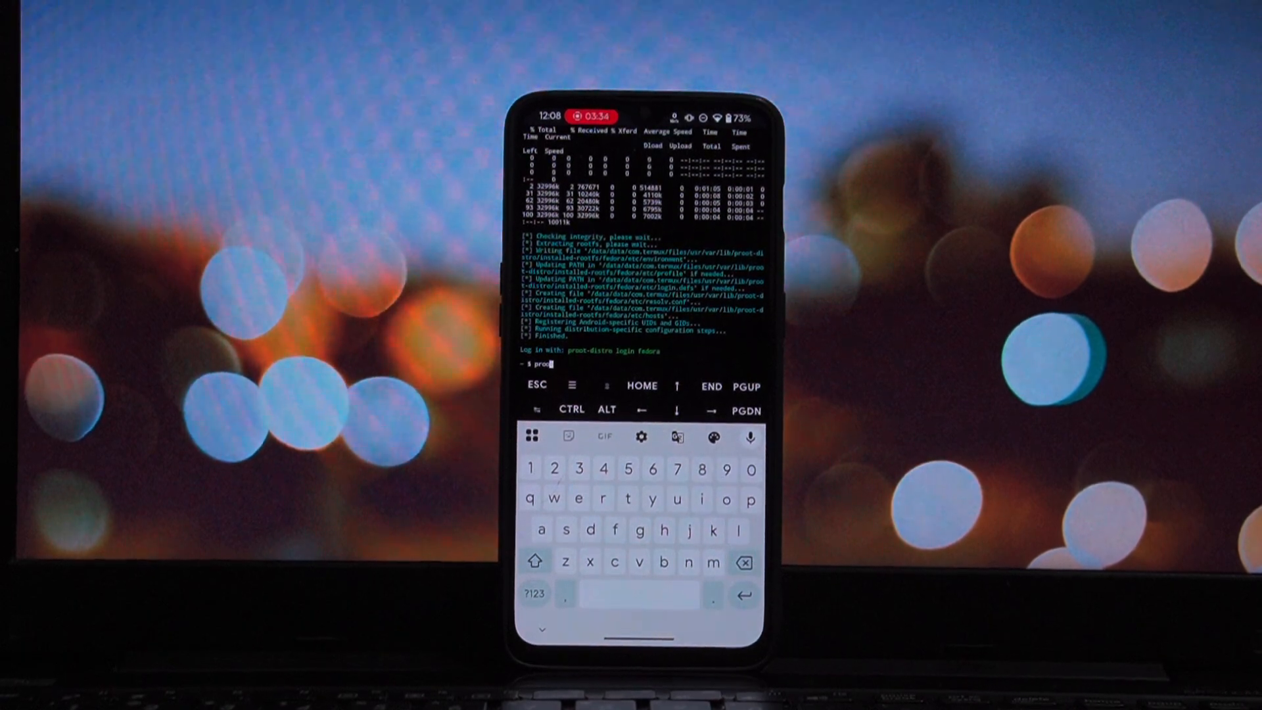
pyautogui.click(532, 593)
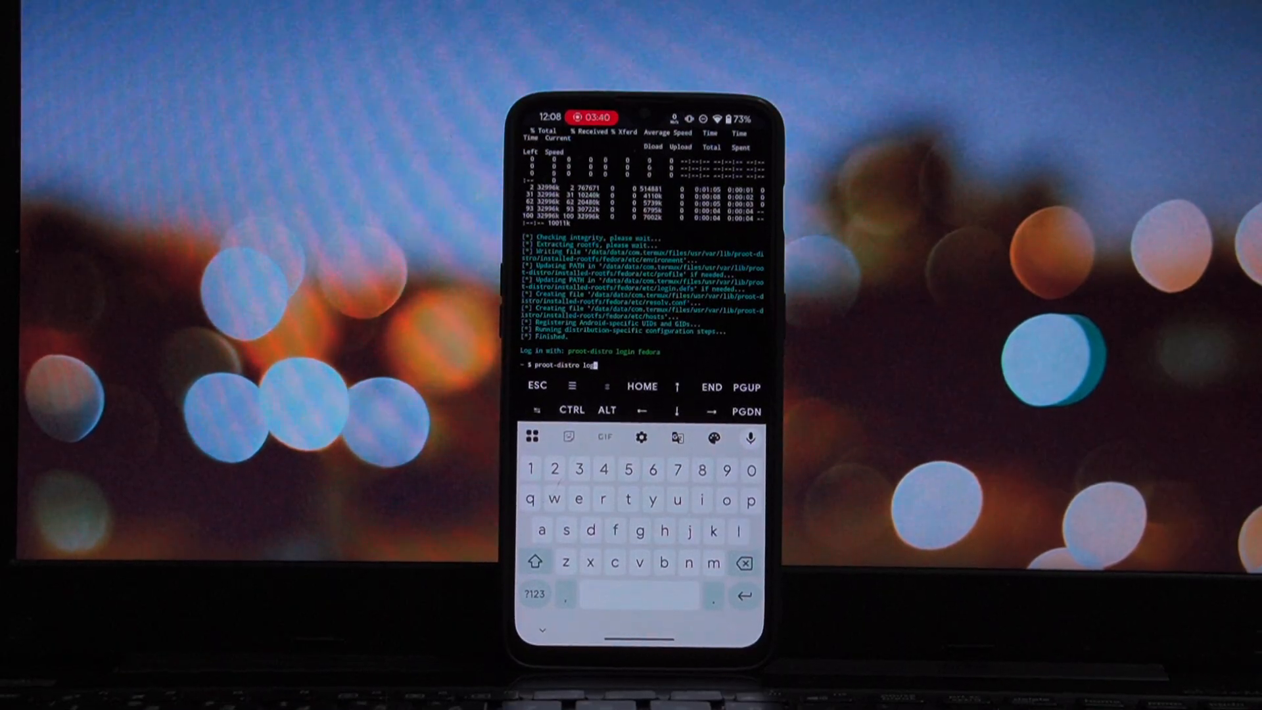
pyautogui.write('in fedora')
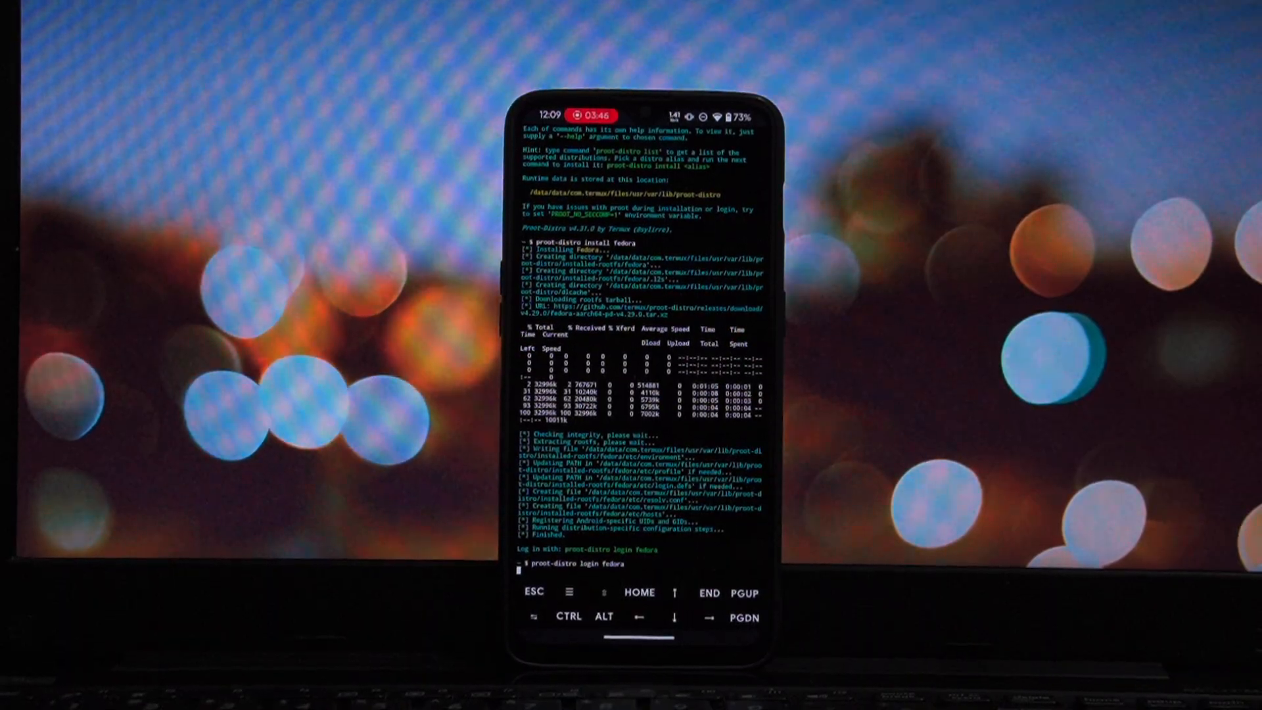
pyautogui.press('Return')
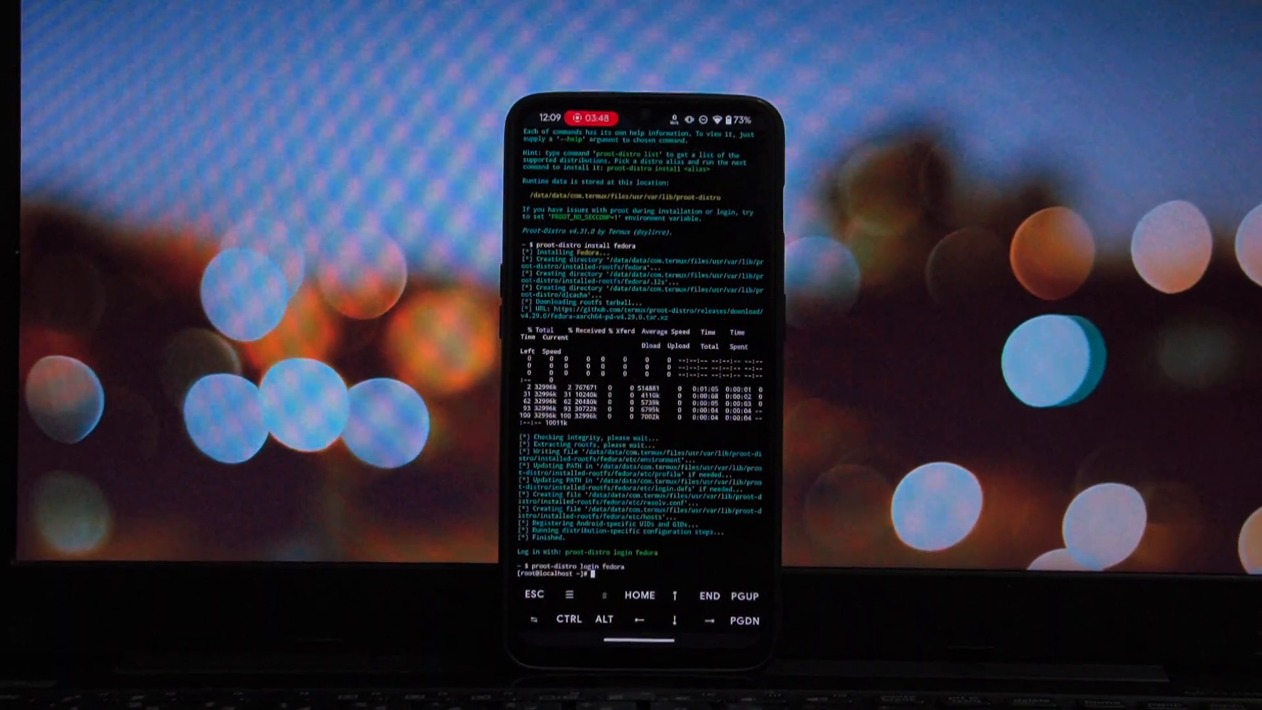